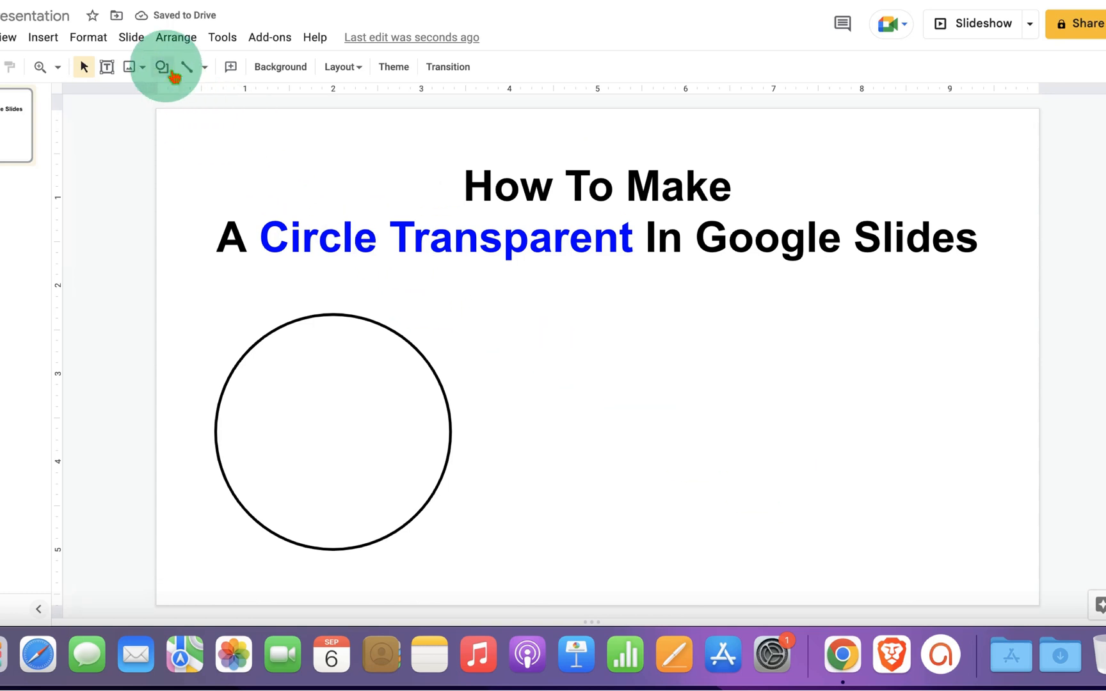
Draw an oval circle to the right of the black-outlined circle
left_click(161, 67)
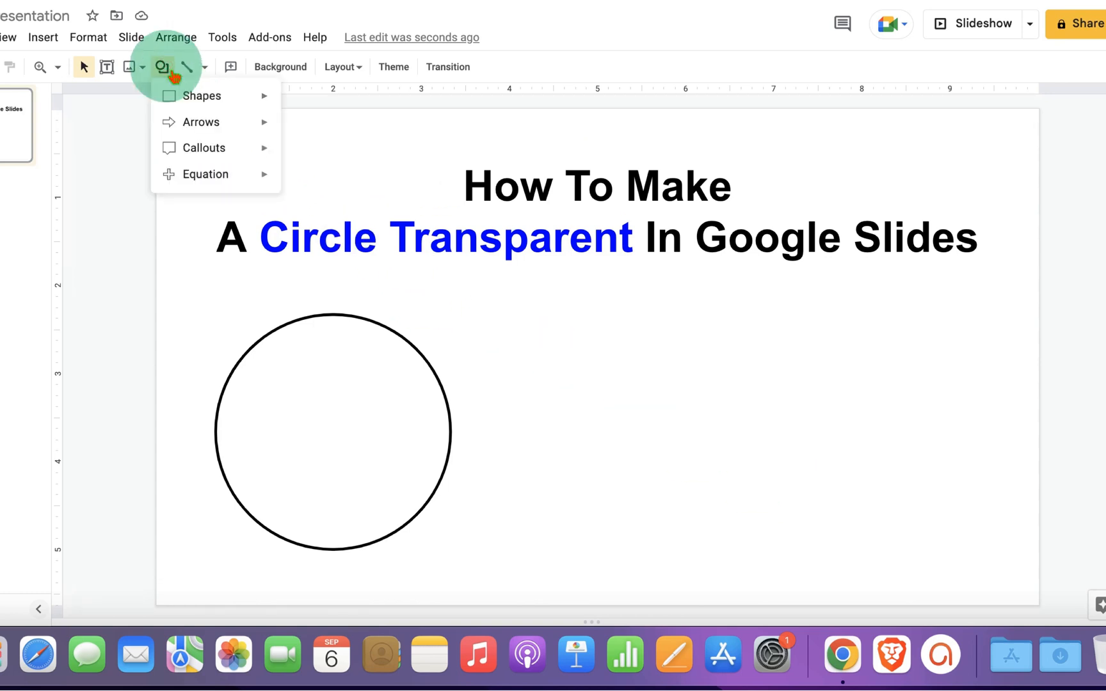
left_click(202, 95)
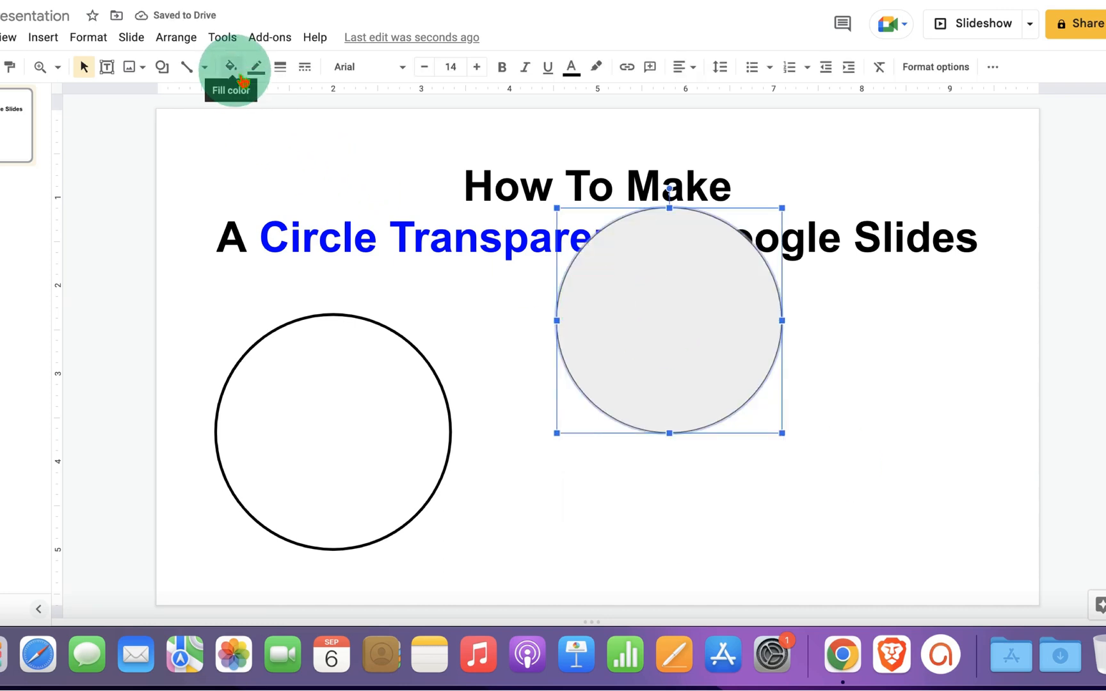
Change the new circle's fill from grey to white
left_click(230, 67)
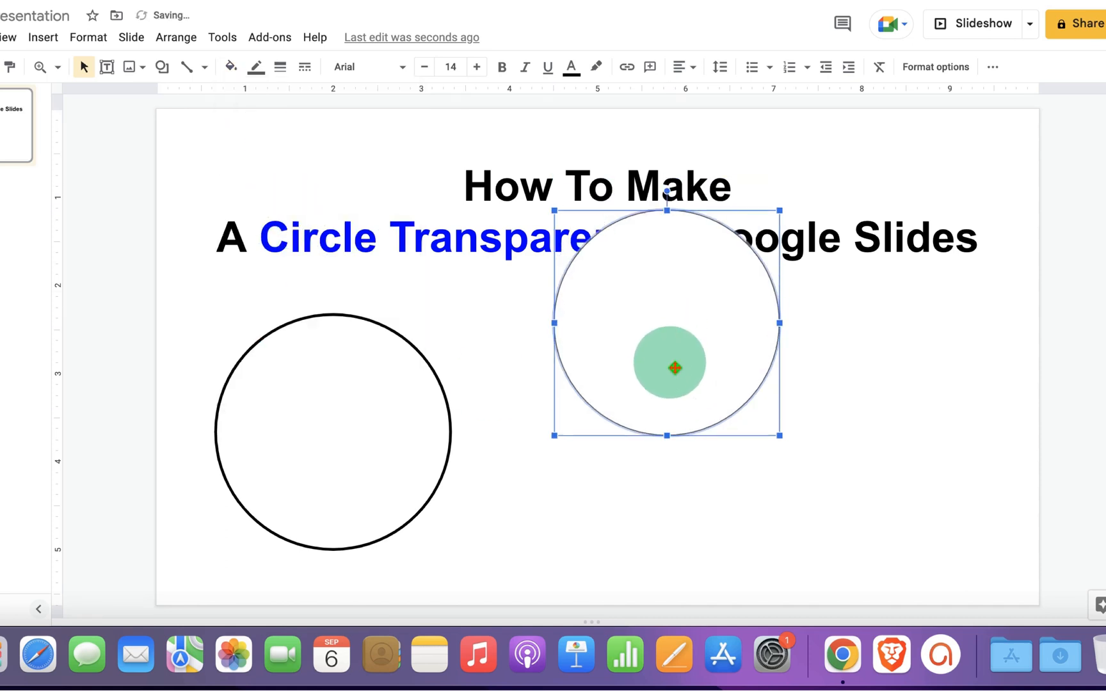
left_click(230, 67)
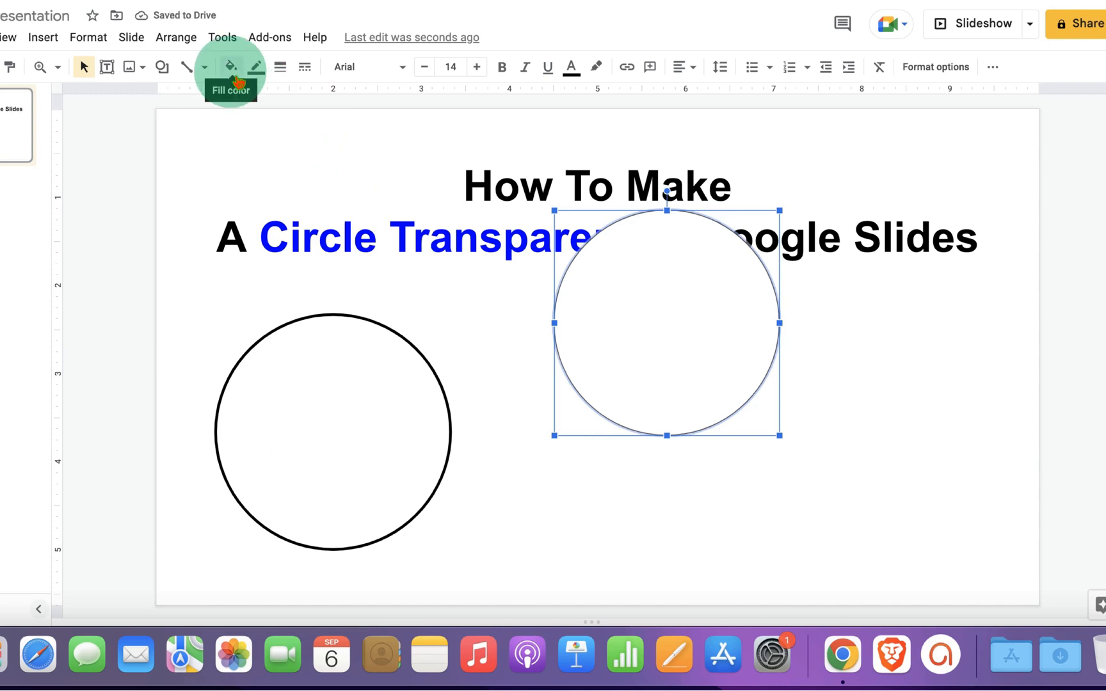
Set the circle's fill to Transparent and move it down beside the black circle
left_click(229, 68)
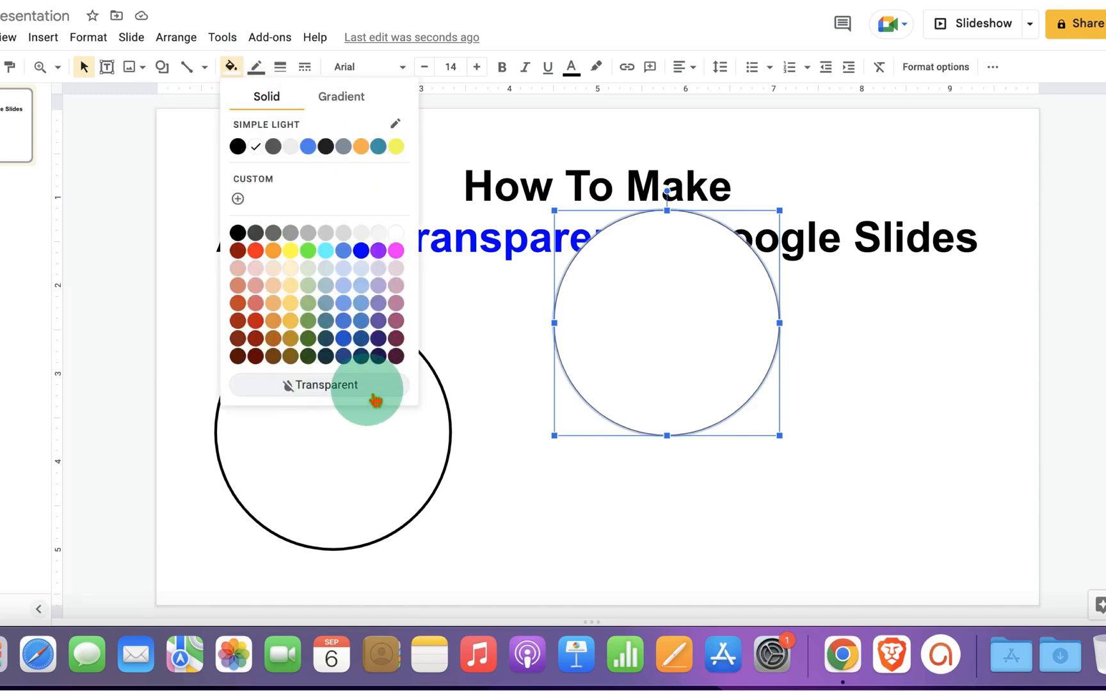
left_click(325, 385)
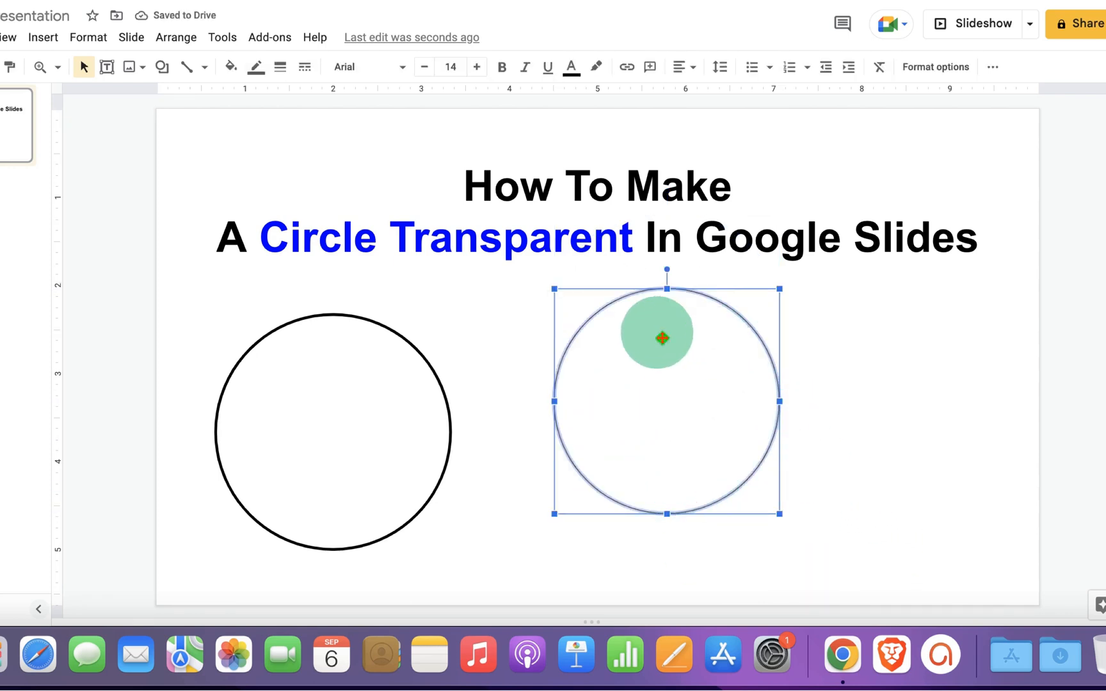
Give the transparent circle a thicker red outline
left_click(255, 67)
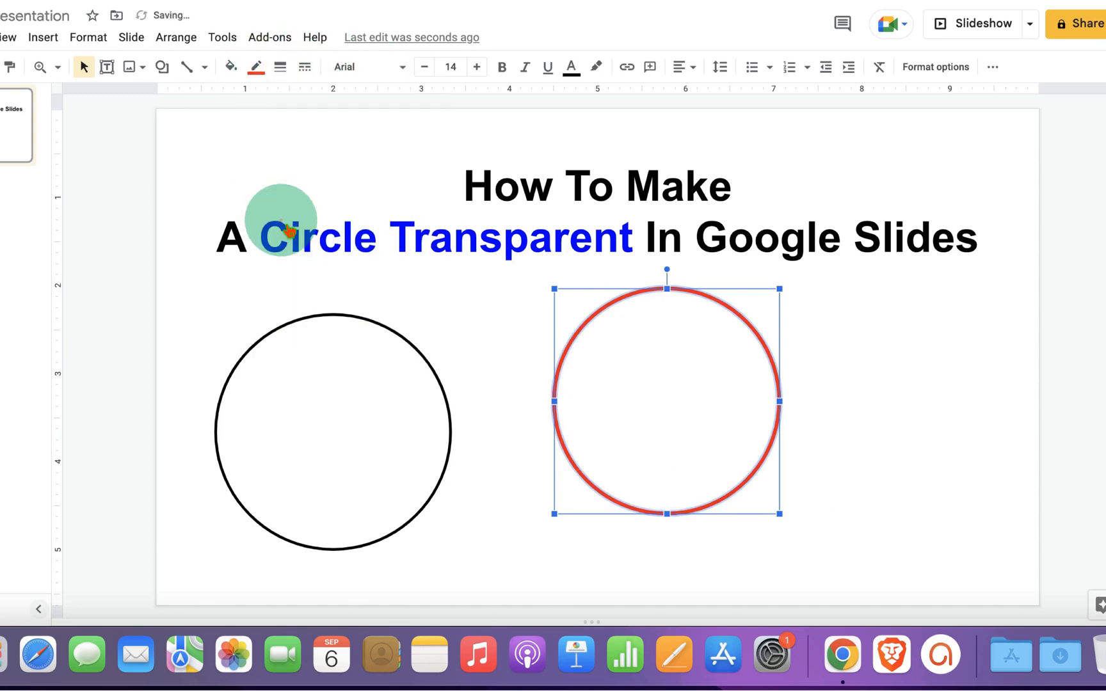
left_click(304, 67)
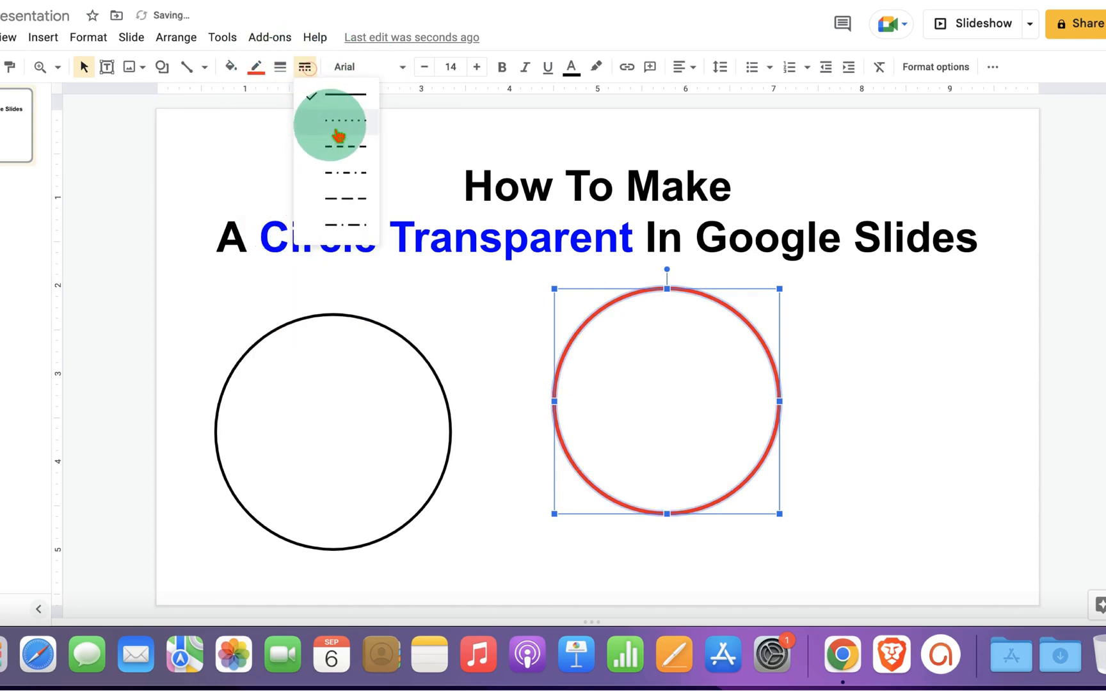
Switch the red outline to a dashed line style
left_click(346, 146)
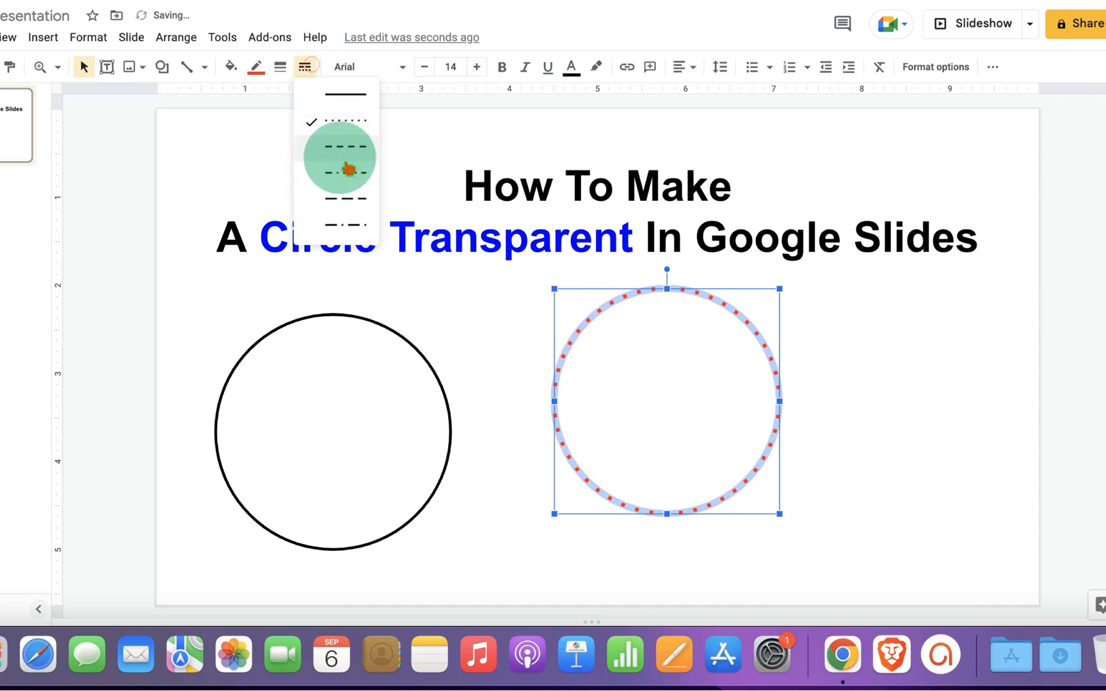
left_click(345, 148)
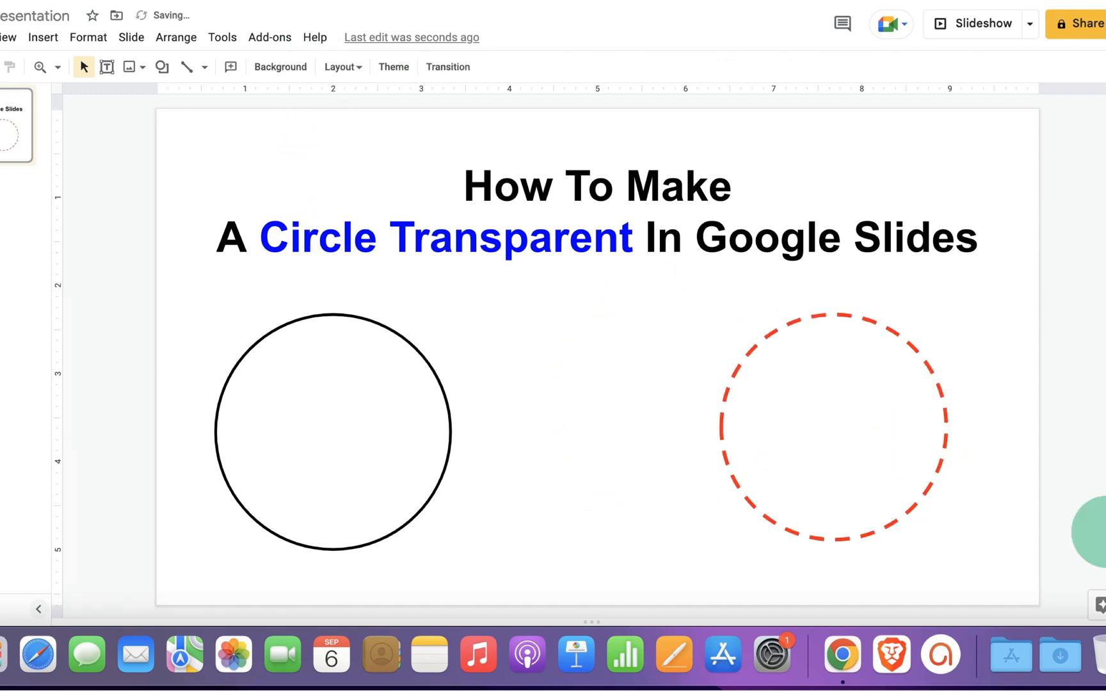